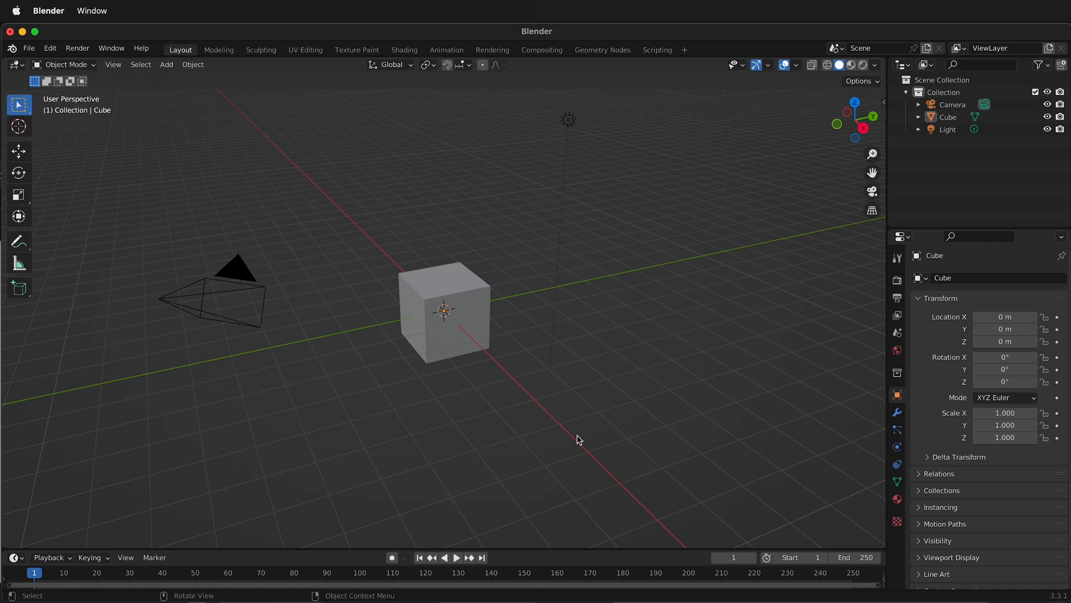
- Import '20221012 Sketchup SEM Room empty.dae' through the Collada (.dae) importer
{"action": "left_click", "coordinate": [28, 48]}
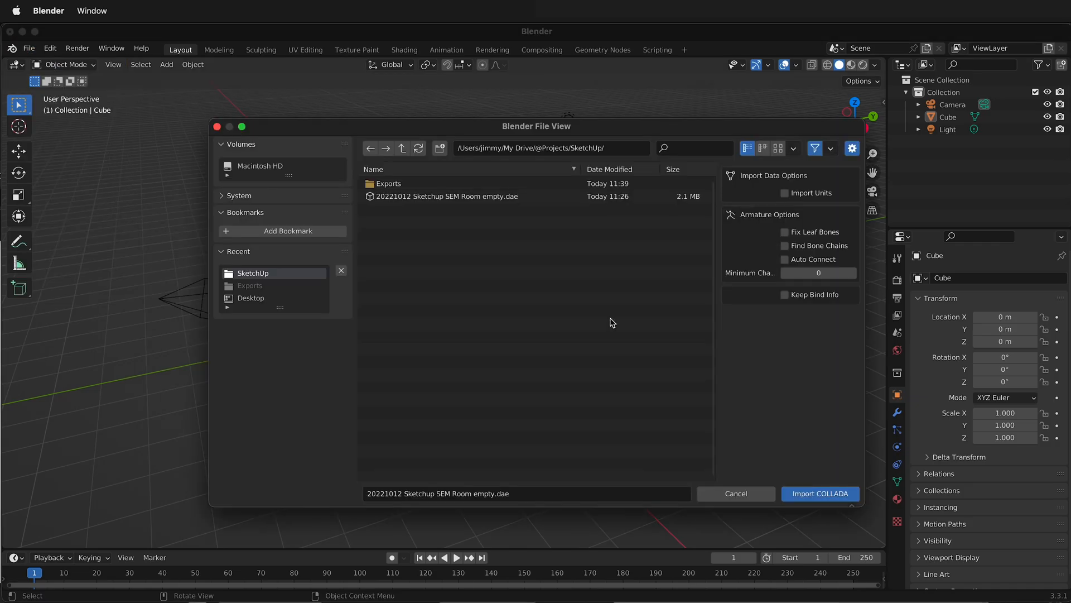
{"action": "left_click", "coordinate": [446, 196]}
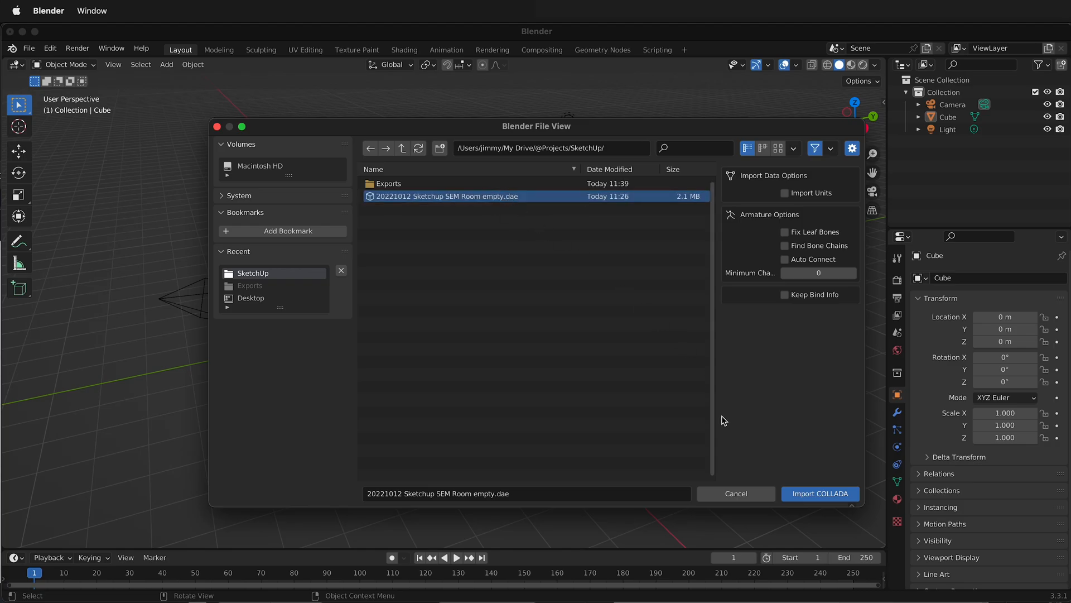
{"action": "left_click", "coordinate": [820, 494]}
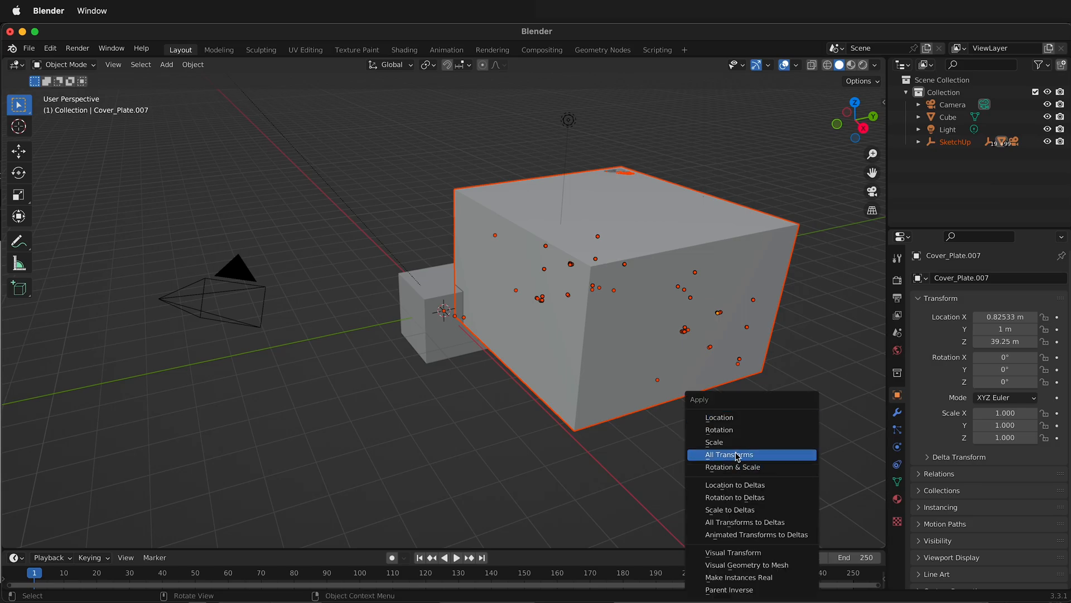
- Apply All Transforms and then Scale to the imported room objects
{"action": "left_click", "coordinate": [729, 454]}
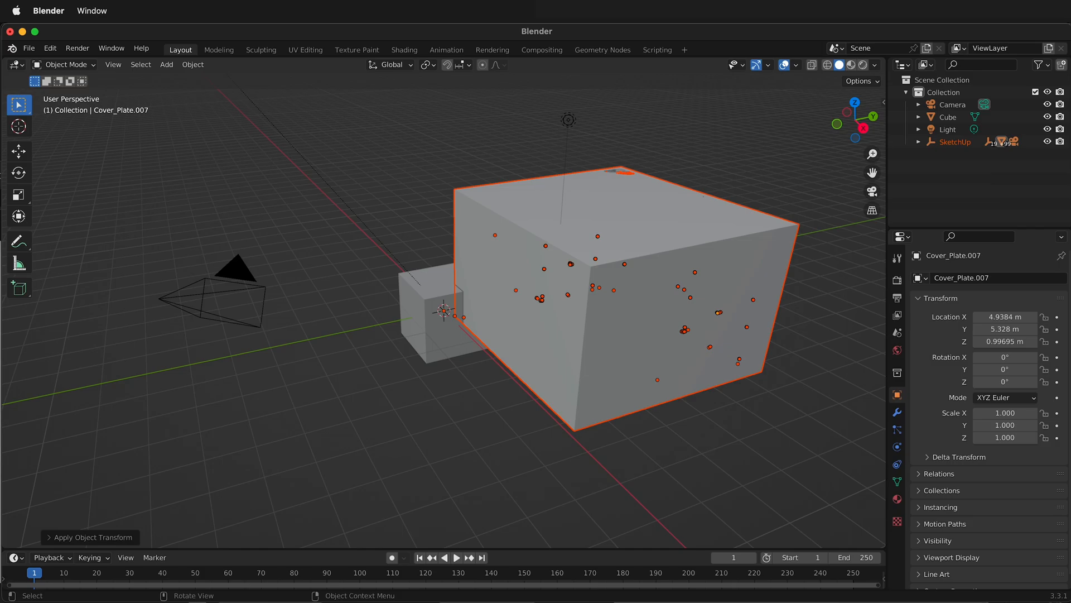
{"action": "mouse_move", "coordinate": [711, 445]}
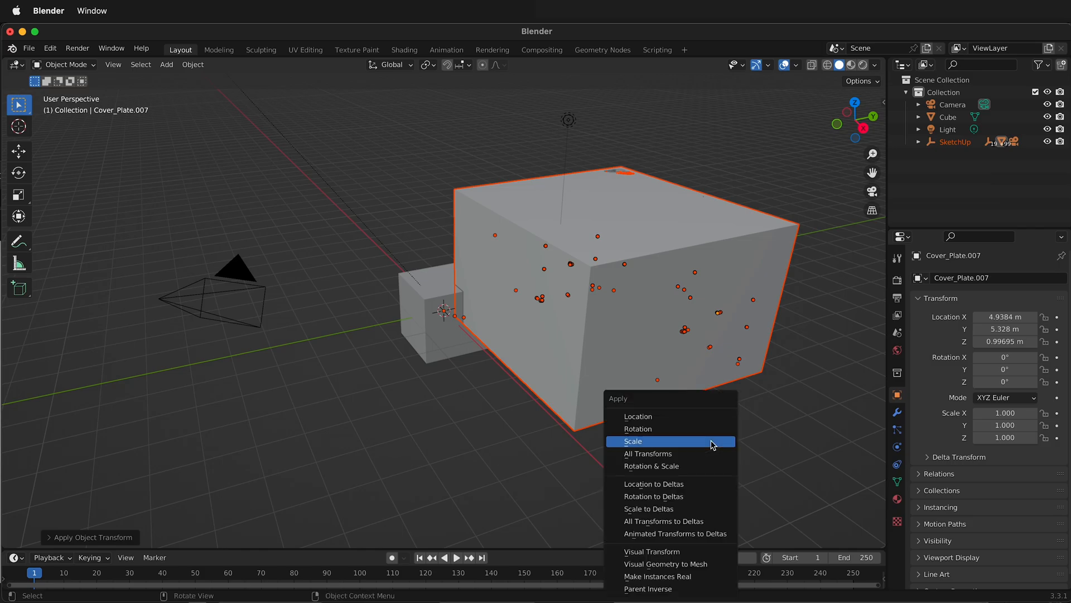
{"action": "left_click", "coordinate": [639, 416]}
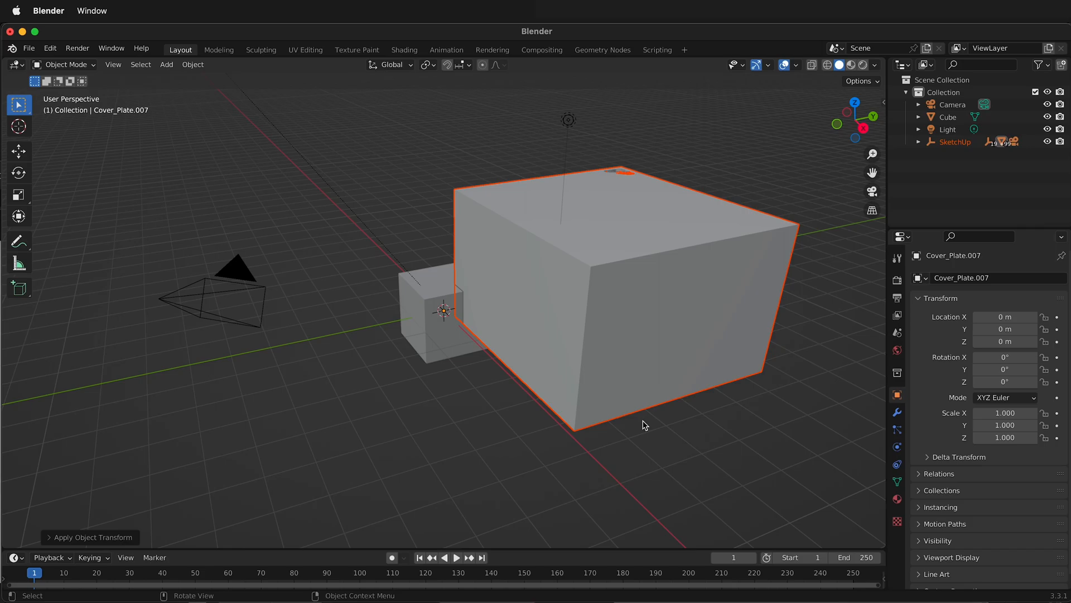
{"action": "mouse_move", "coordinate": [533, 294]}
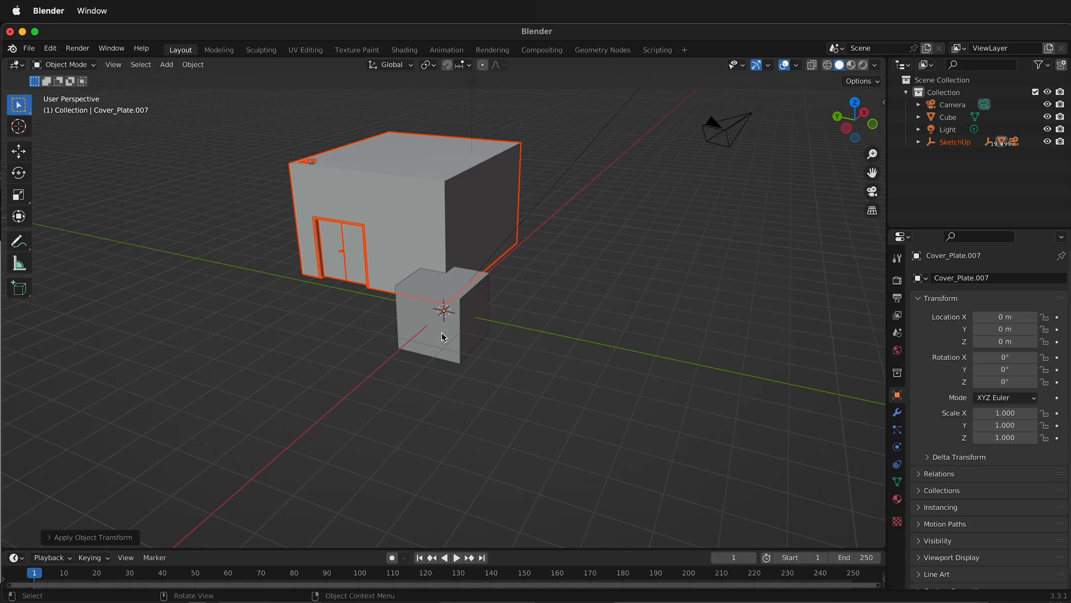
{"action": "mouse_move", "coordinate": [411, 314]}
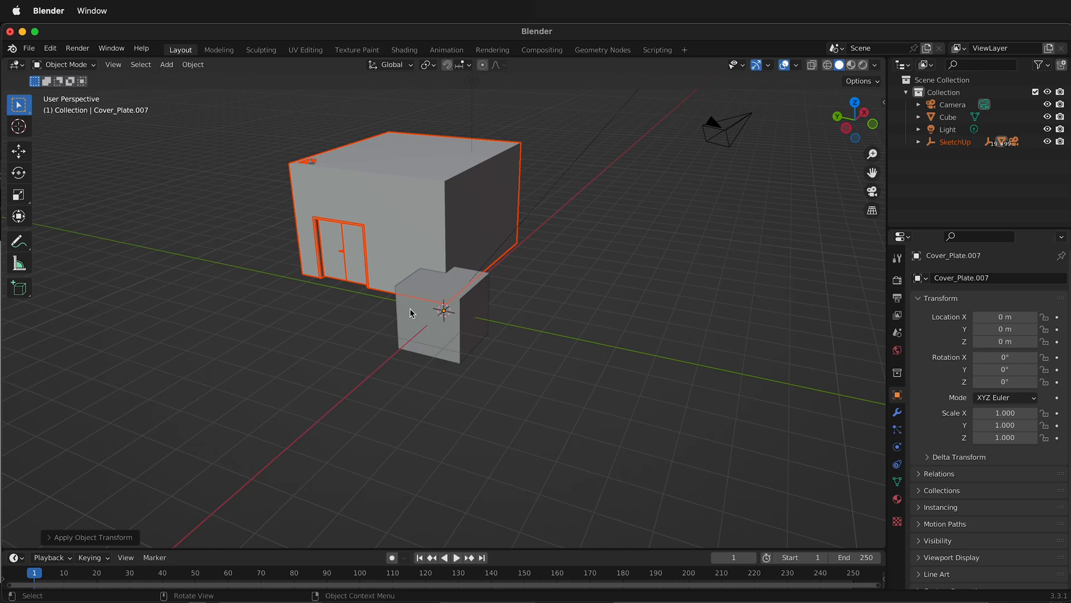
- Delete the default cube and select the Walls ceiling face in Edit Mode
{"action": "left_click", "coordinate": [442, 320]}
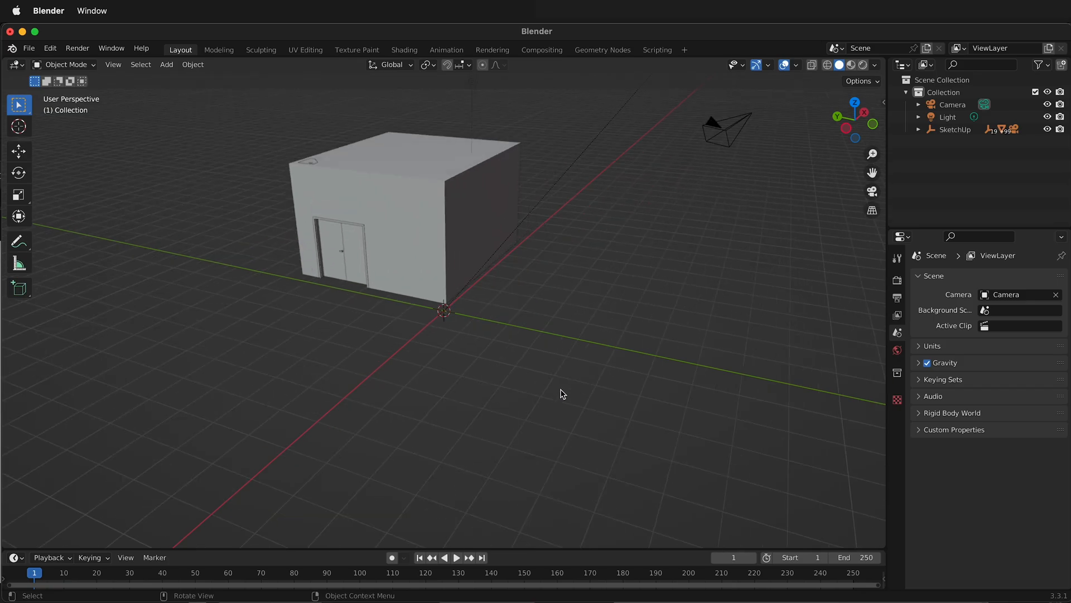
{"action": "left_click_drag", "start_coordinate": [560, 393], "coordinate": [540, 367]}
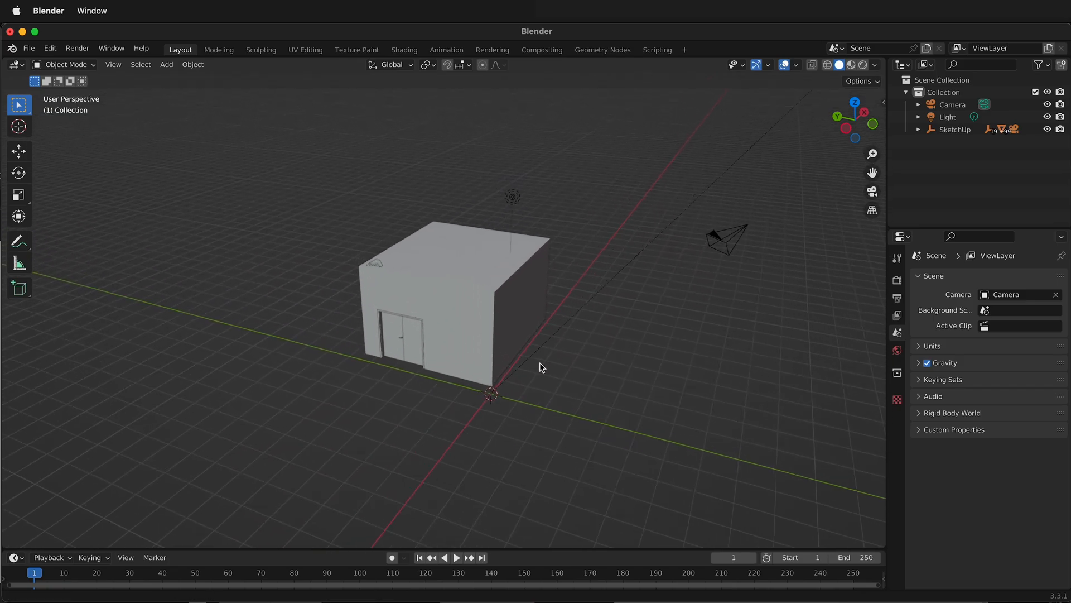
{"action": "left_click", "coordinate": [515, 289]}
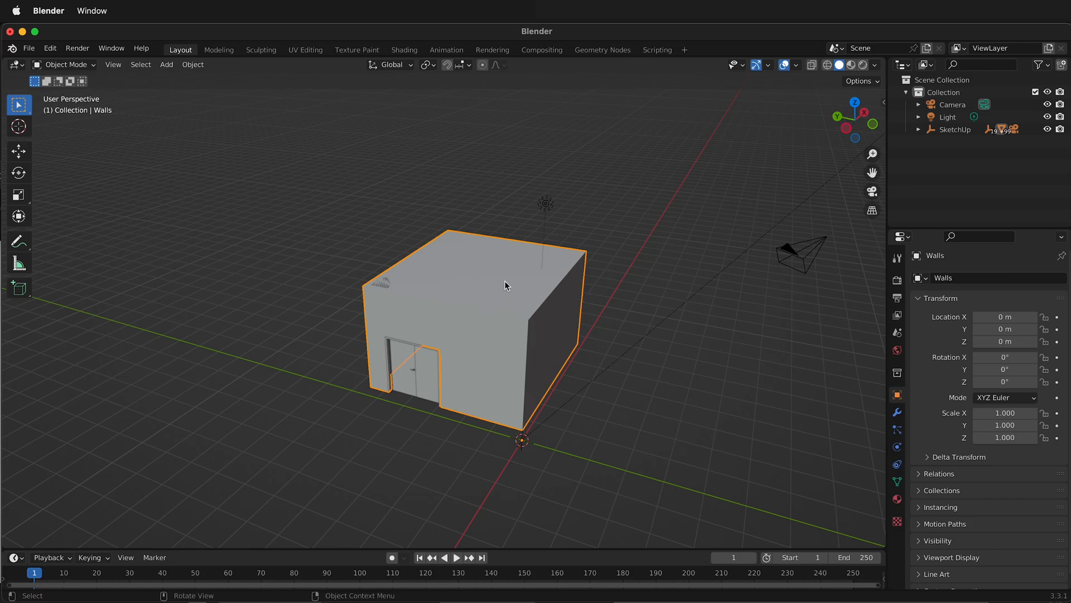
{"action": "key", "text": "Tab"}
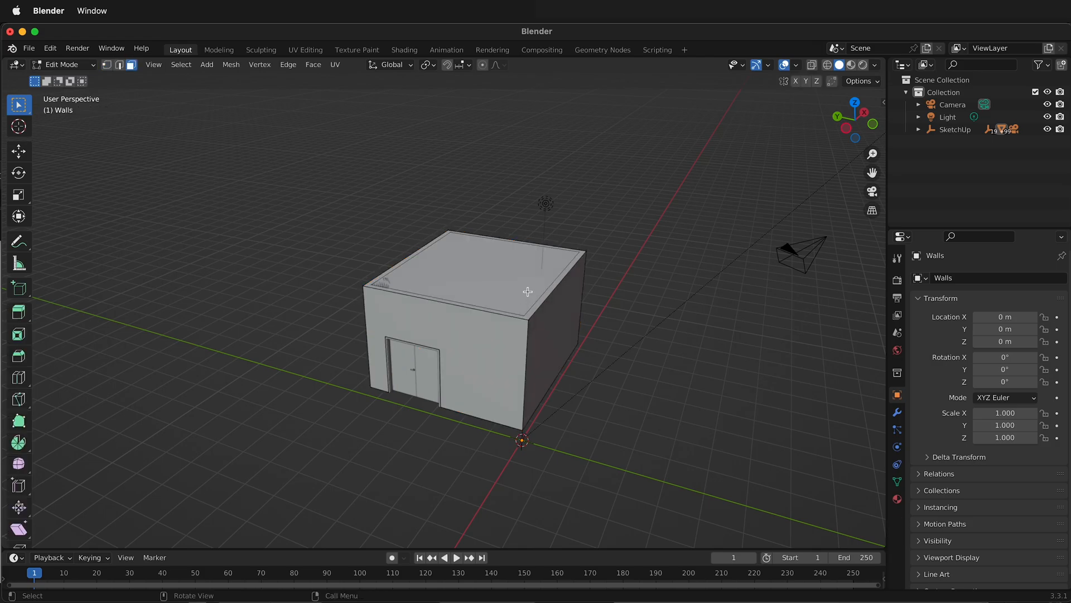
{"action": "left_click", "coordinate": [512, 285]}
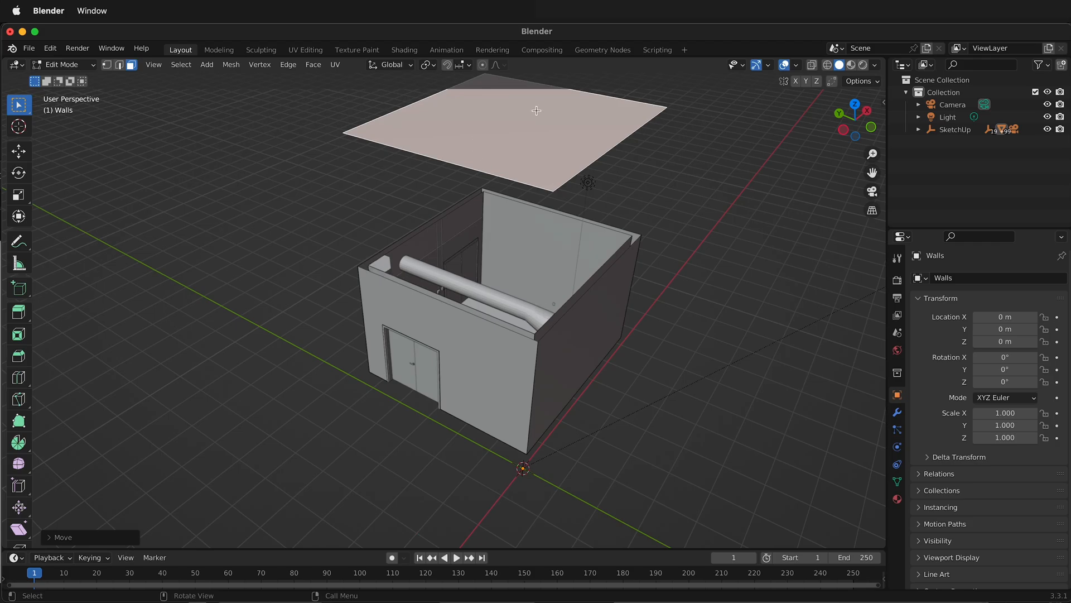
{"action": "mouse_move", "coordinate": [615, 370]}
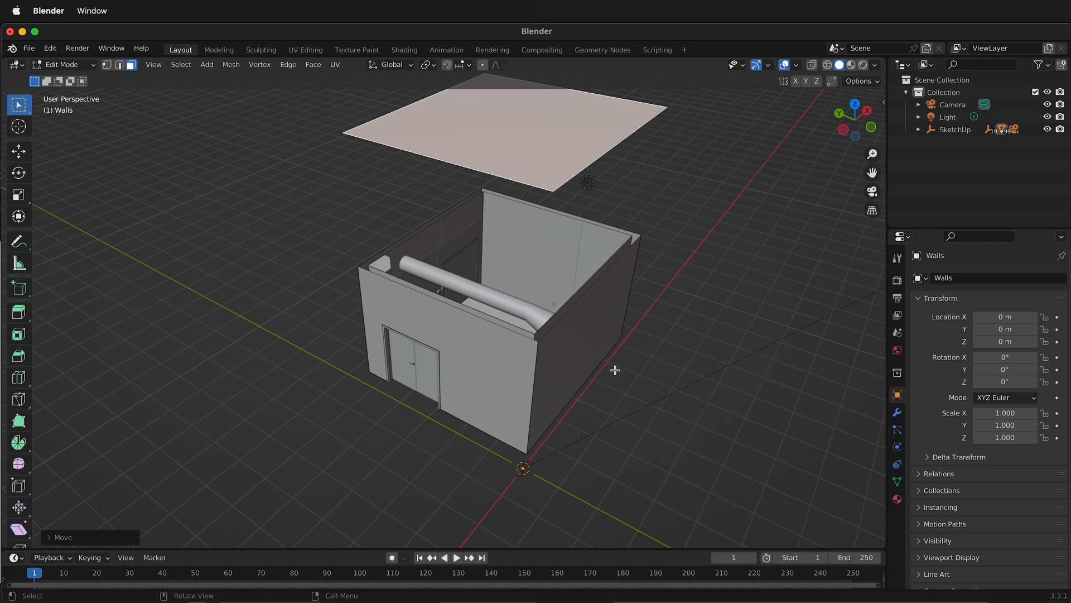
{"action": "mouse_move", "coordinate": [682, 391]}
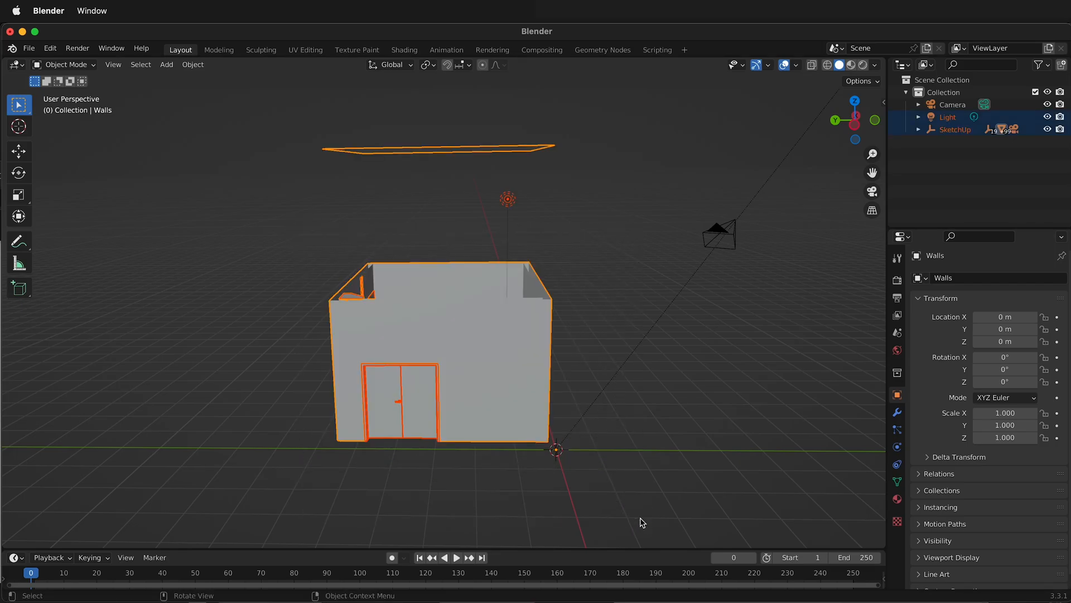
{"action": "mouse_move", "coordinate": [488, 408]}
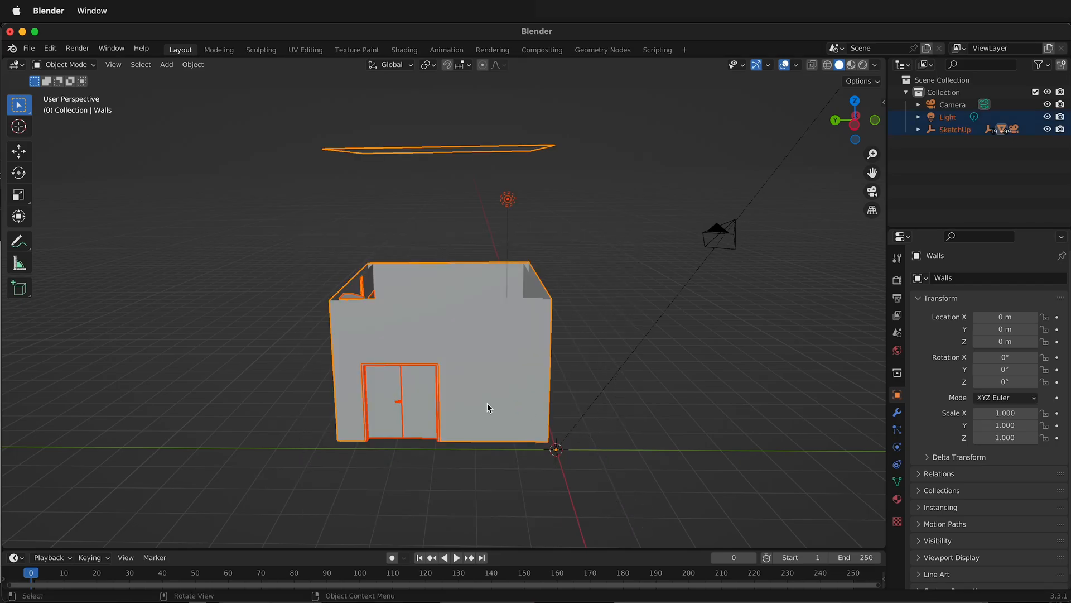
- Merge all Walls vertices by distance, then orbit to look down into the room
{"action": "key", "text": "Tab"}
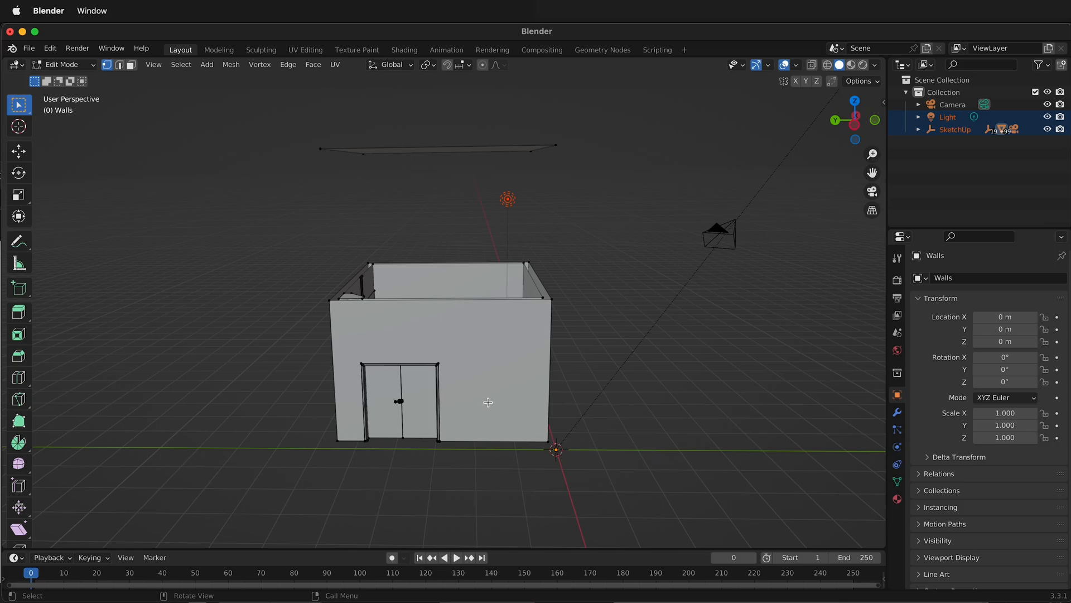
{"action": "key", "text": "a"}
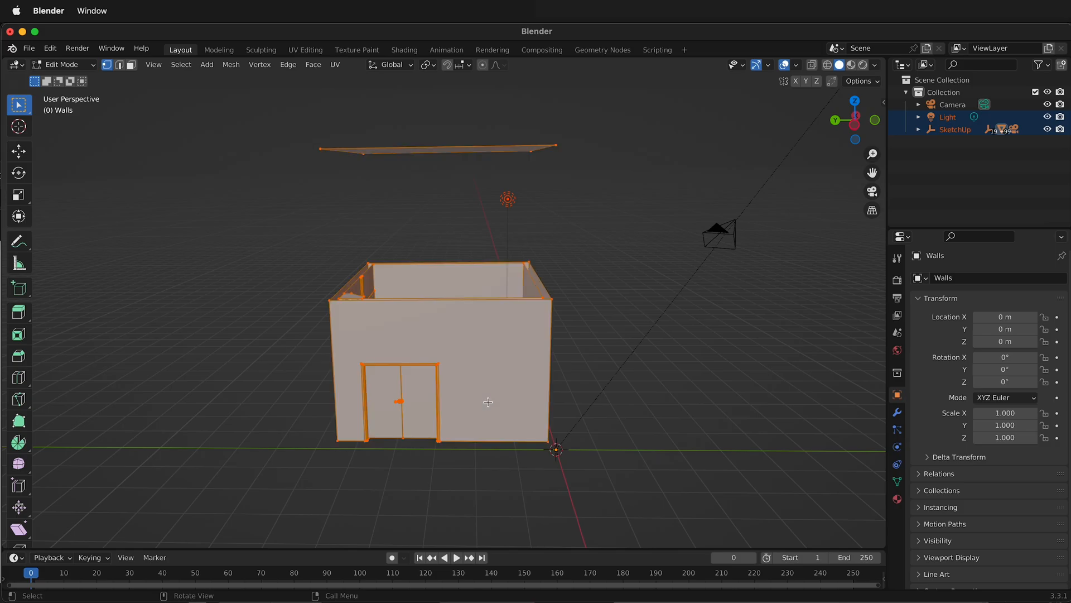
{"action": "key", "text": "M"}
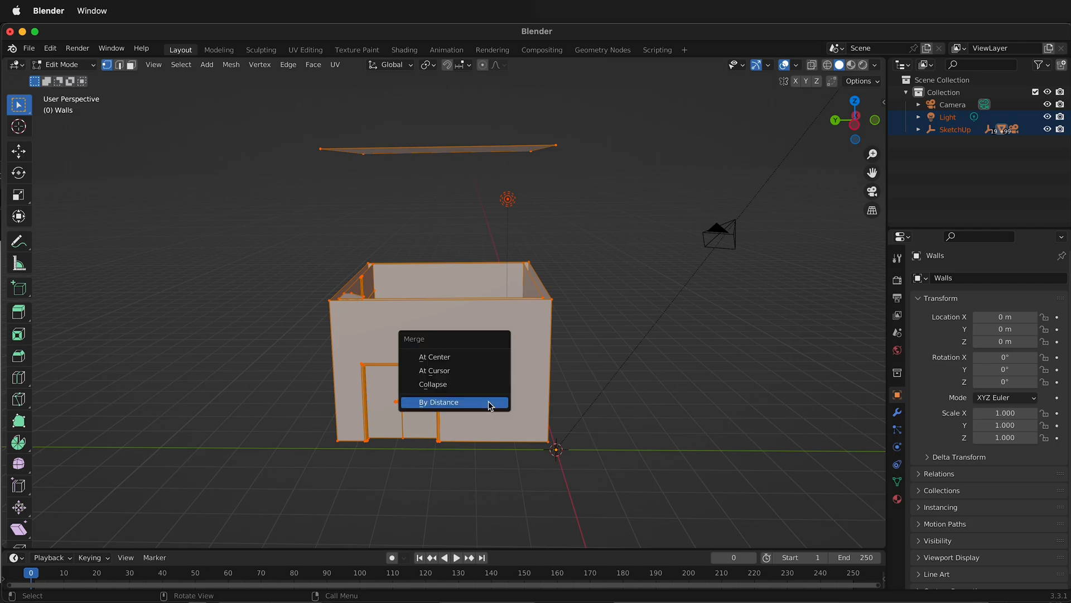
{"action": "mouse_move", "coordinate": [459, 405]}
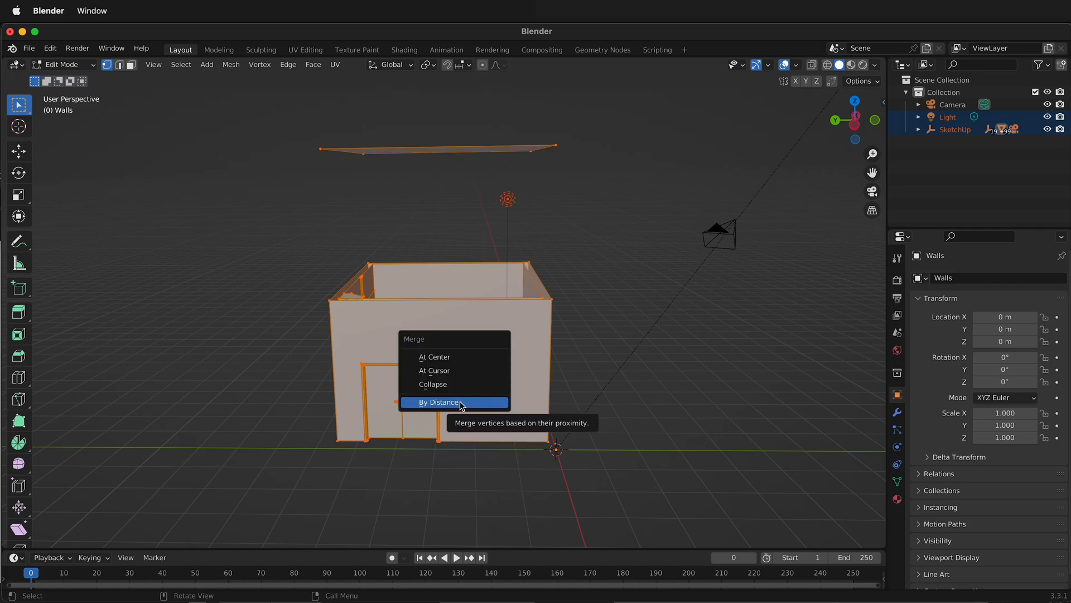
{"action": "left_click", "coordinate": [438, 401]}
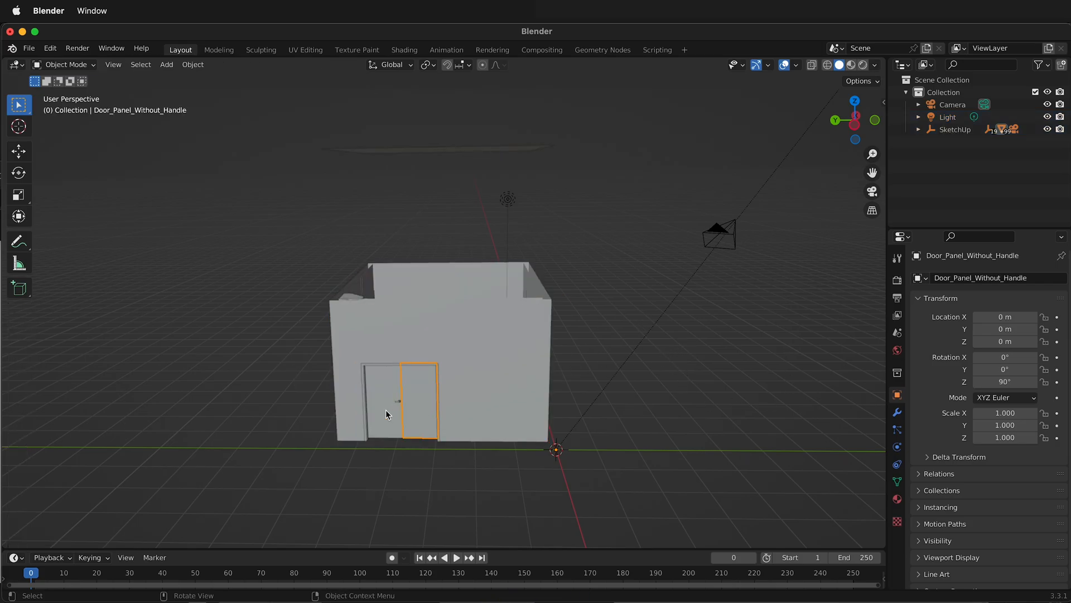
{"action": "left_click", "coordinate": [466, 284]}
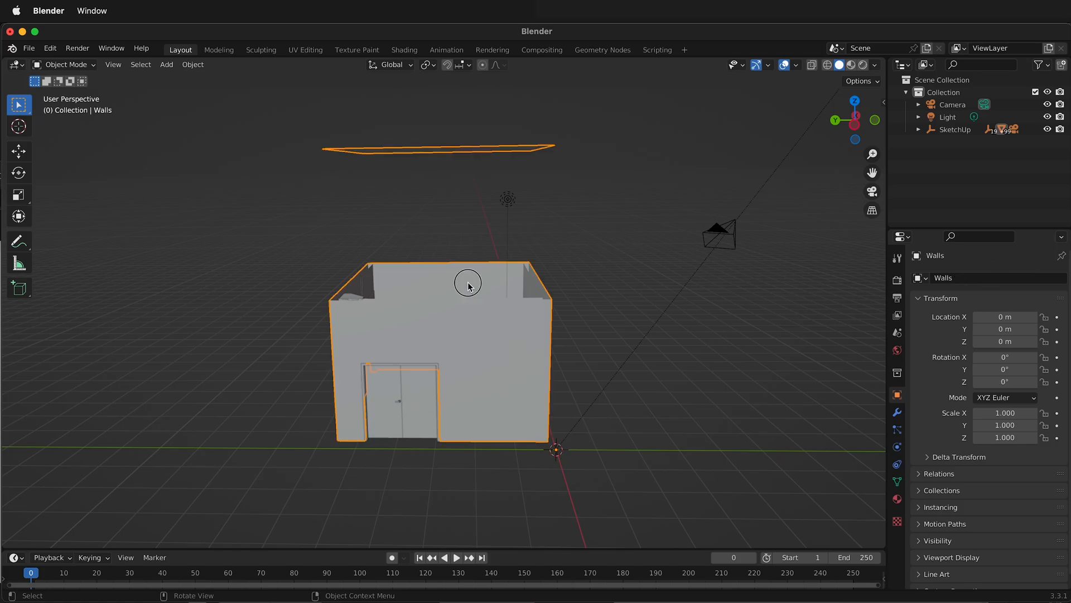
{"action": "mouse_move", "coordinate": [515, 279]}
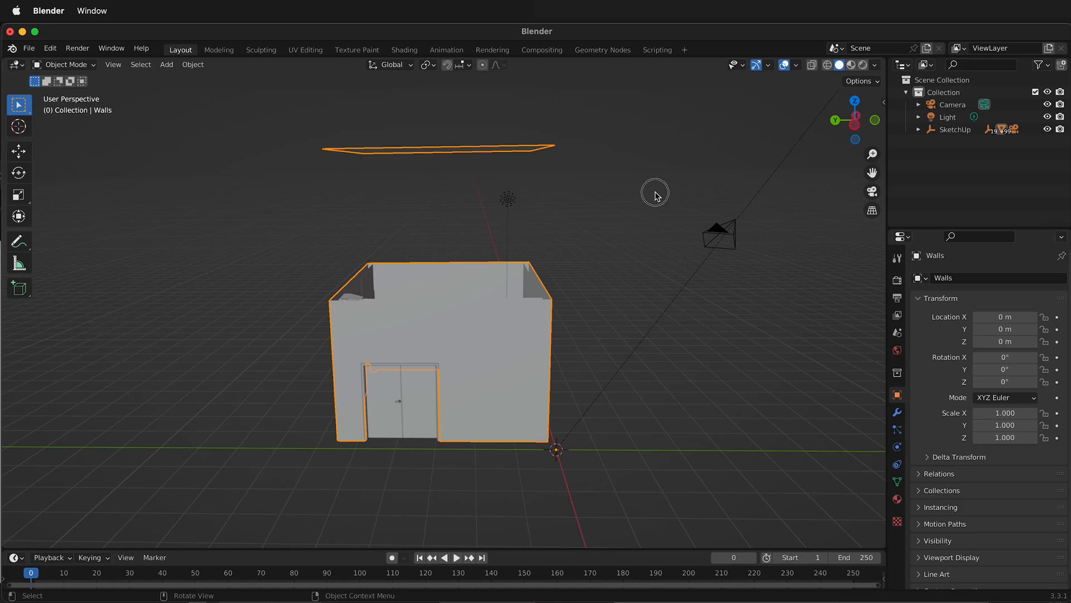
{"action": "left_click_drag", "start_coordinate": [654, 196], "coordinate": [519, 181]}
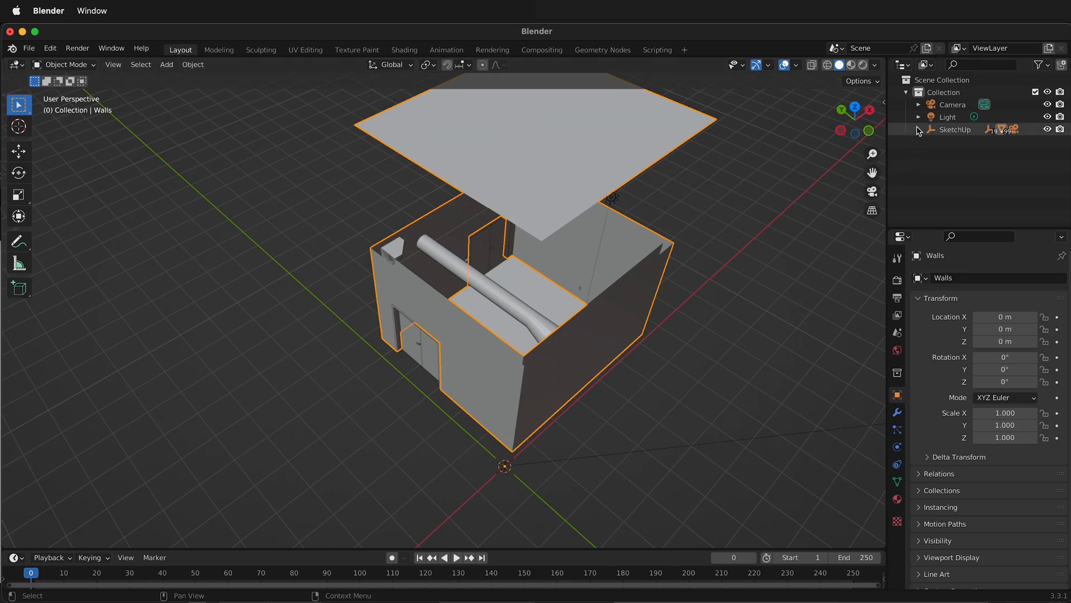
- Expand the SketchUp group and select the duplicate instances and extra light switches
{"action": "left_click", "coordinate": [917, 129]}
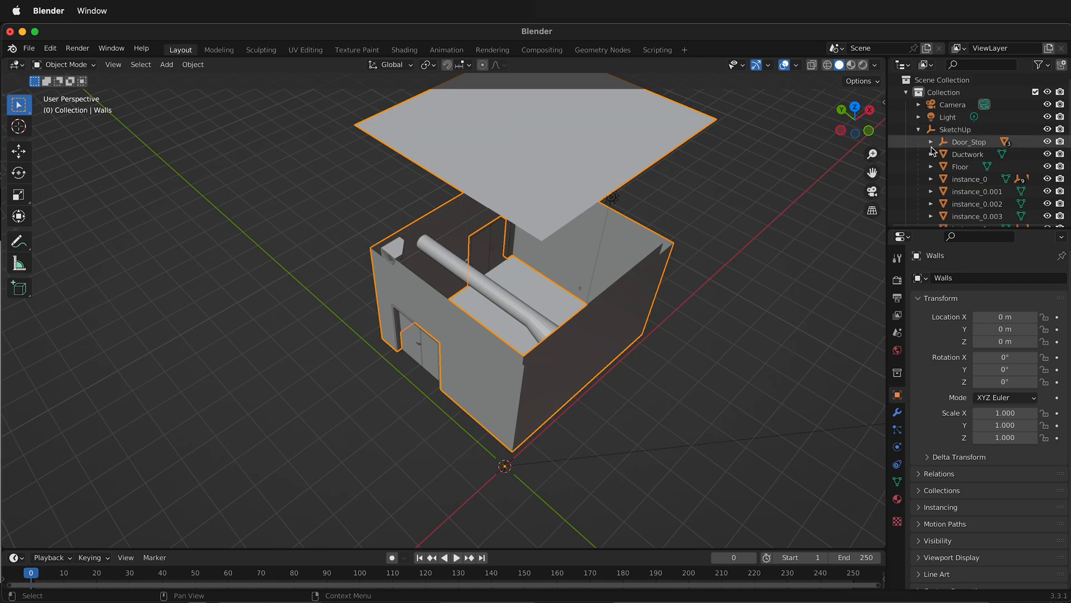
{"action": "scroll", "scroll_direction": "down", "scroll_amount": 3}
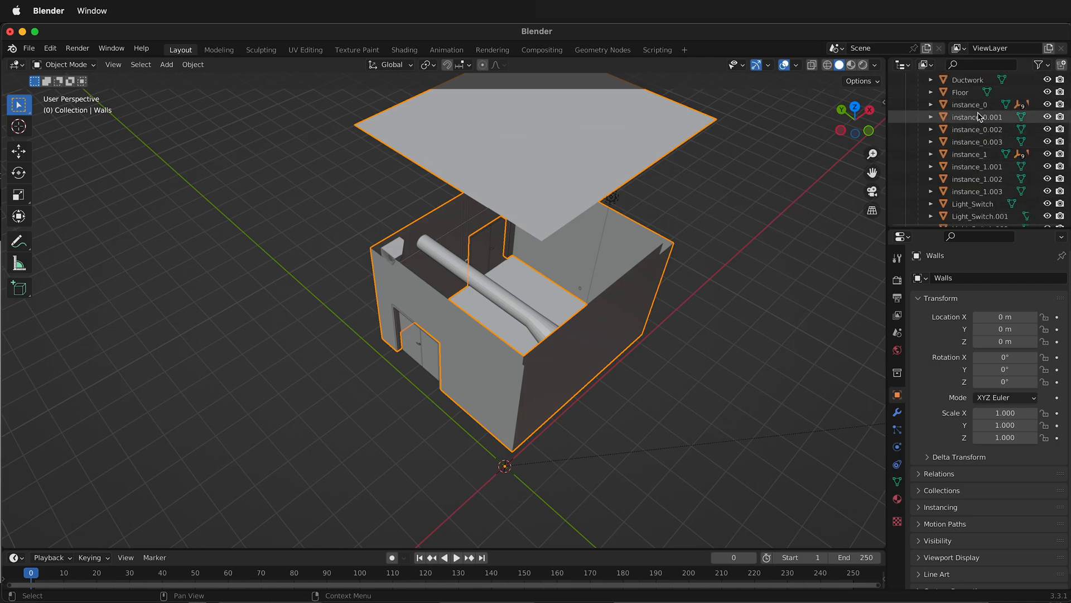
{"action": "left_click", "coordinate": [977, 130]}
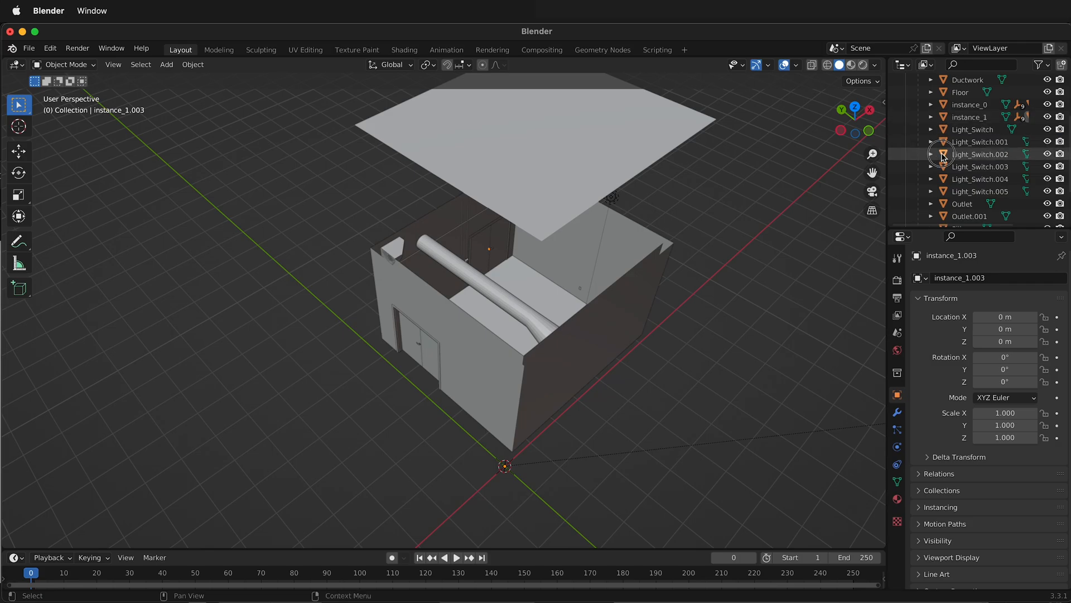
{"action": "left_click", "coordinate": [981, 154]}
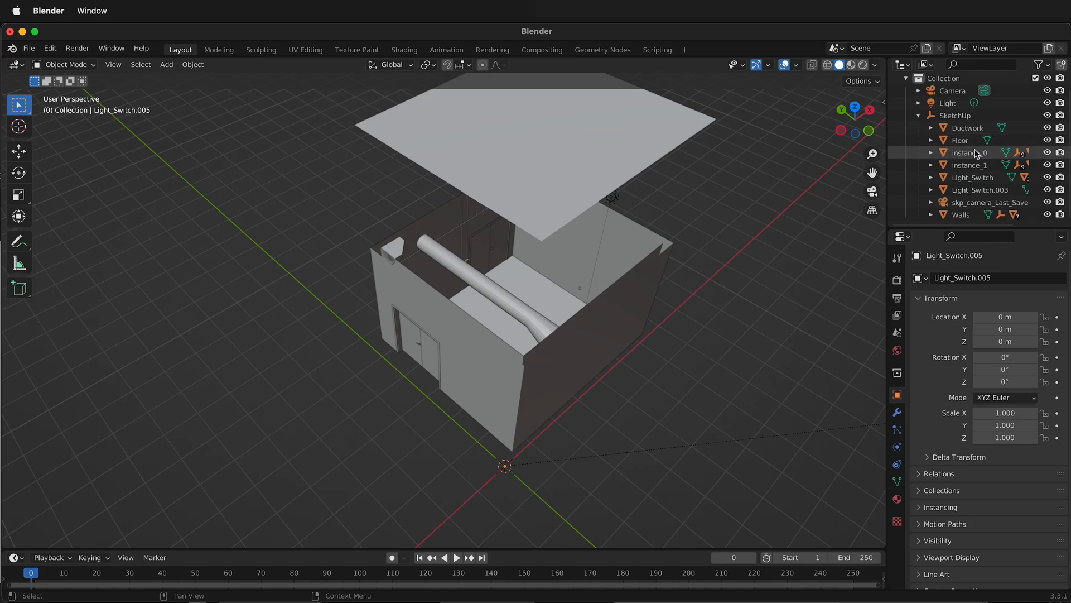
- Rename instance_0 to Door1 and instance_1 to Door2
{"action": "left_click", "coordinate": [969, 153]}
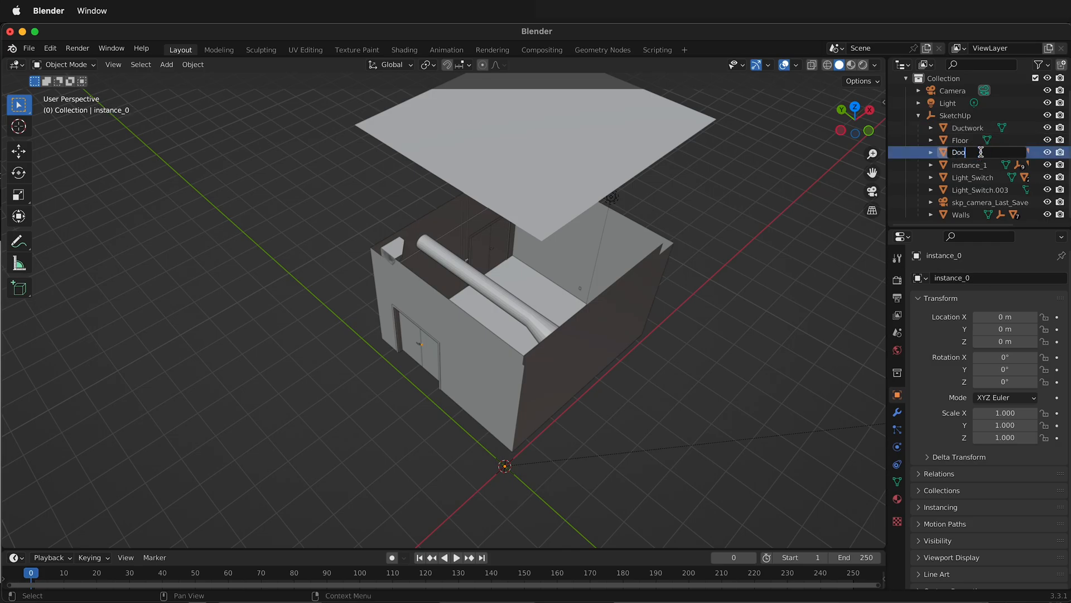
{"action": "type", "text": "Door1"}
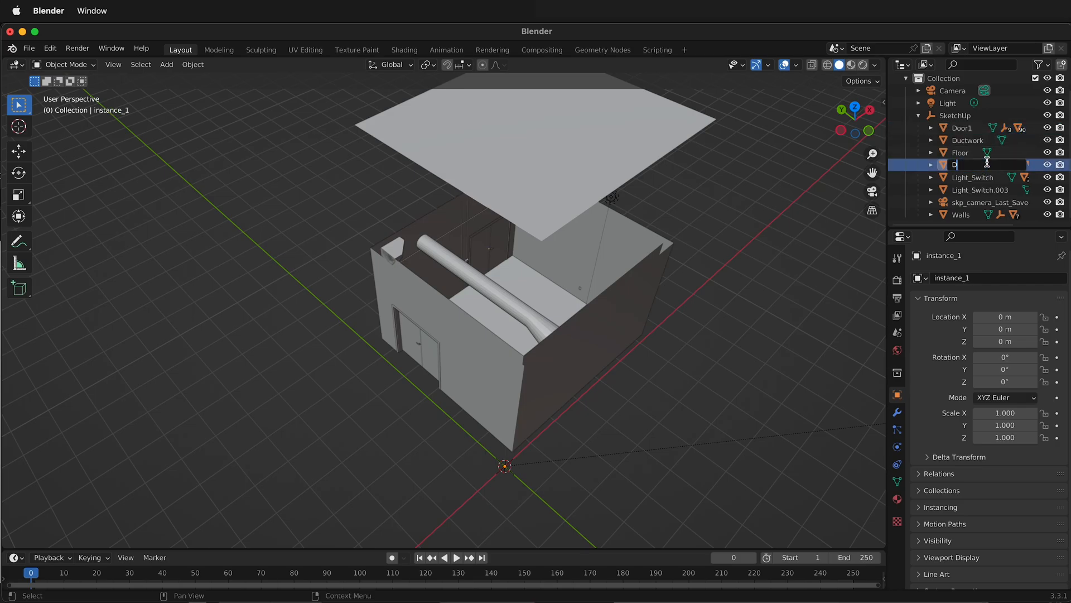
{"action": "type", "text": "oor2"}
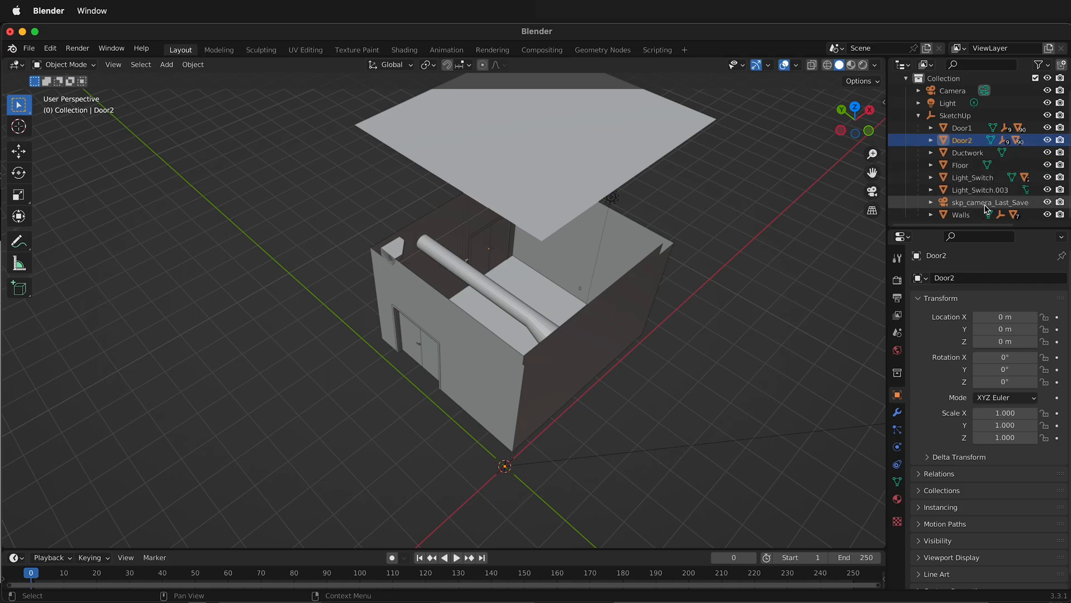
{"action": "left_click", "coordinate": [990, 202]}
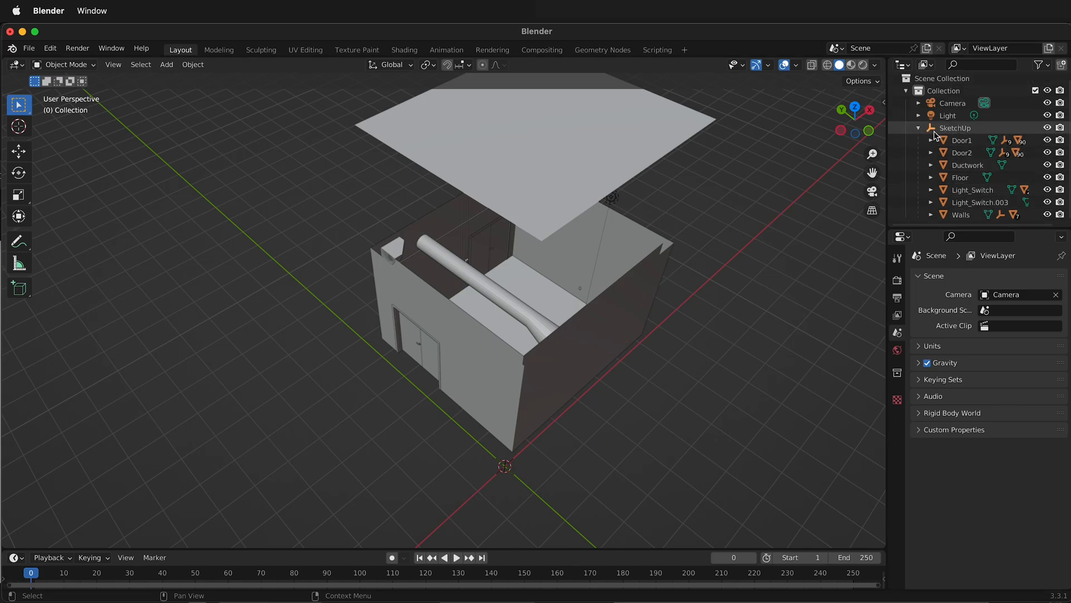
- Clear the parent from Door1 through Walls, keeping their transformations
{"action": "left_click", "coordinate": [961, 140]}
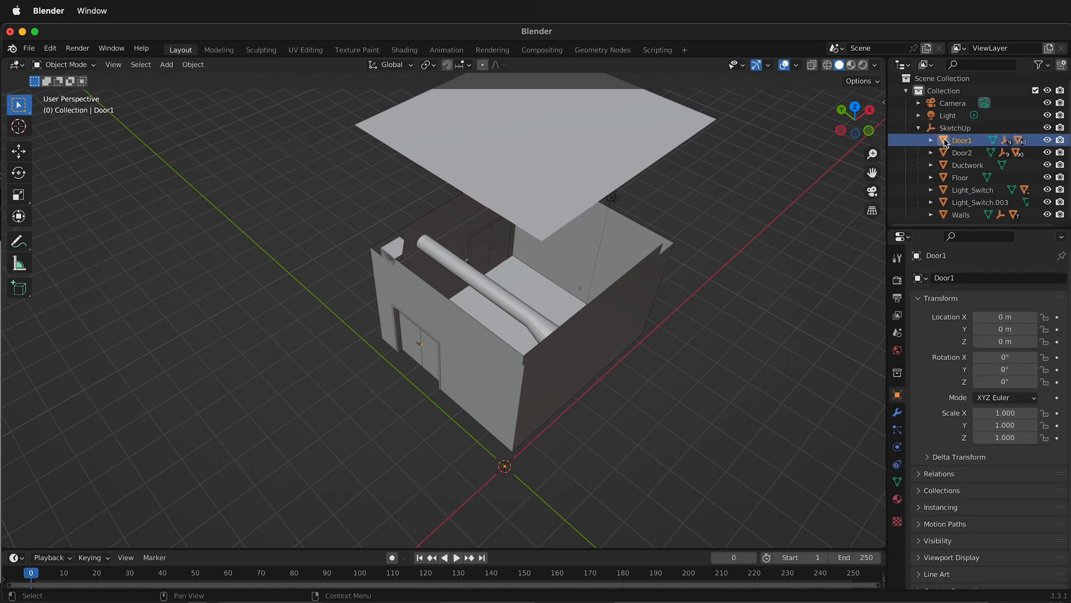
{"action": "left_click", "coordinate": [960, 215]}
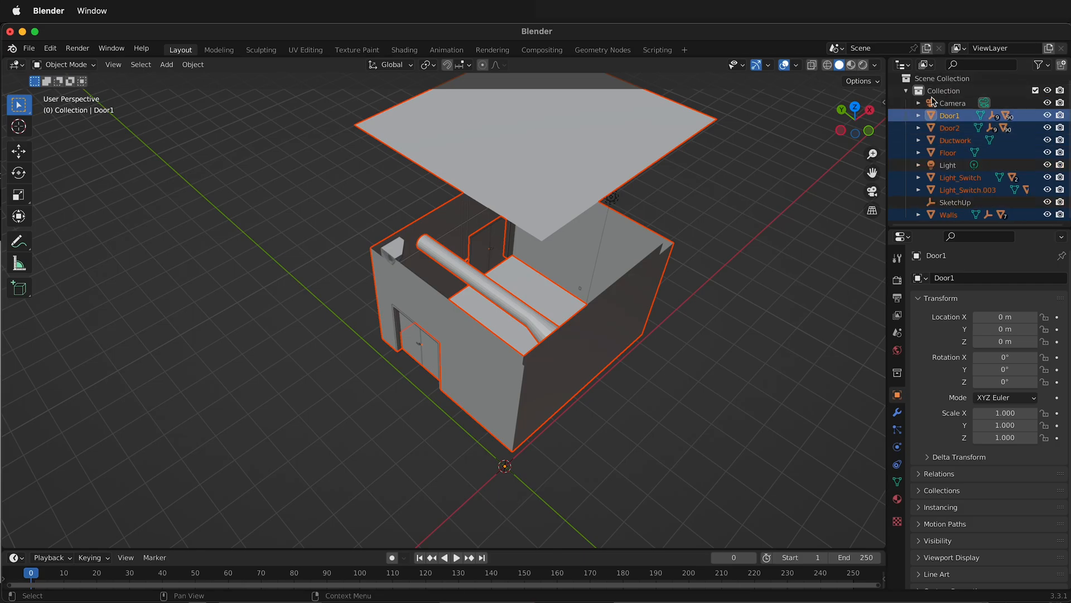
{"action": "left_click", "coordinate": [690, 354]}
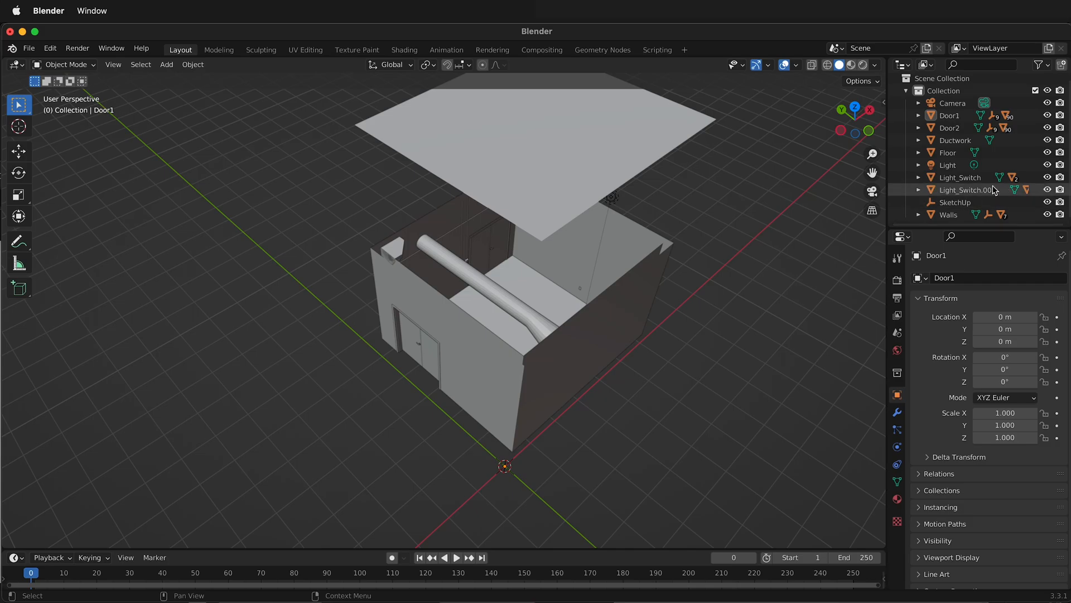
- Delete the now-empty SketchUp parent object
{"action": "left_click", "coordinate": [955, 202]}
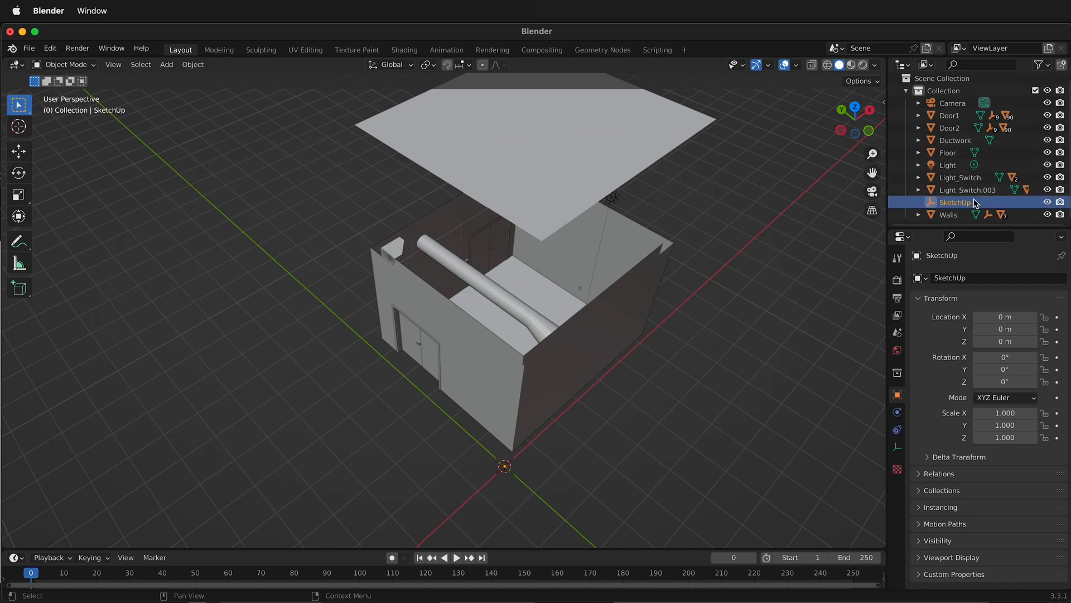
{"action": "left_click", "coordinate": [897, 332]}
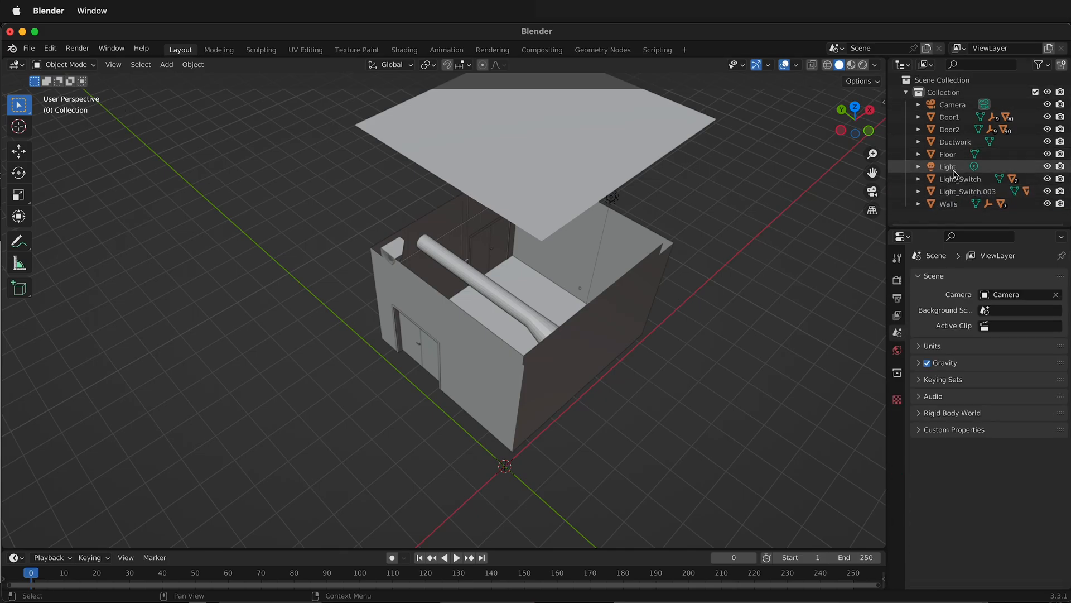
{"action": "left_click", "coordinate": [960, 178]}
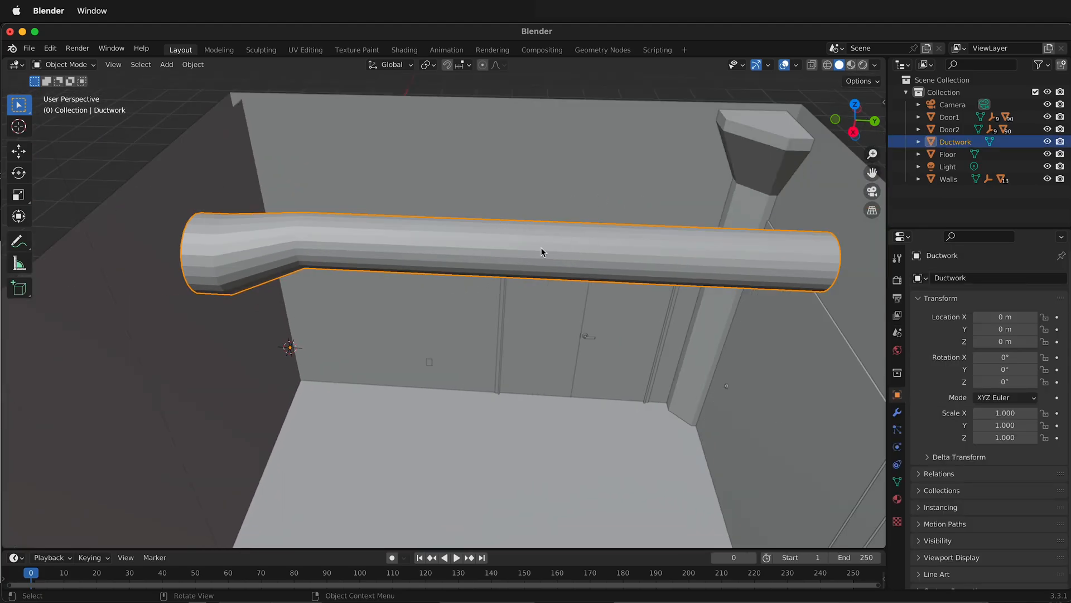
- Apply Shade Smooth to the Ductwork pipe
{"action": "right_click", "coordinate": [543, 252]}
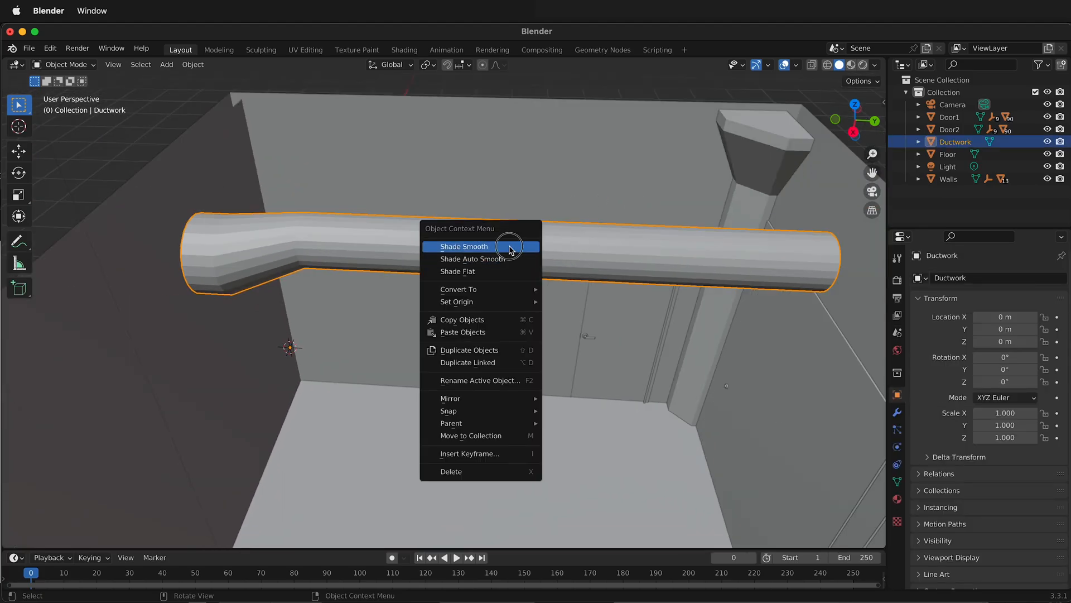
{"action": "left_click", "coordinate": [464, 246]}
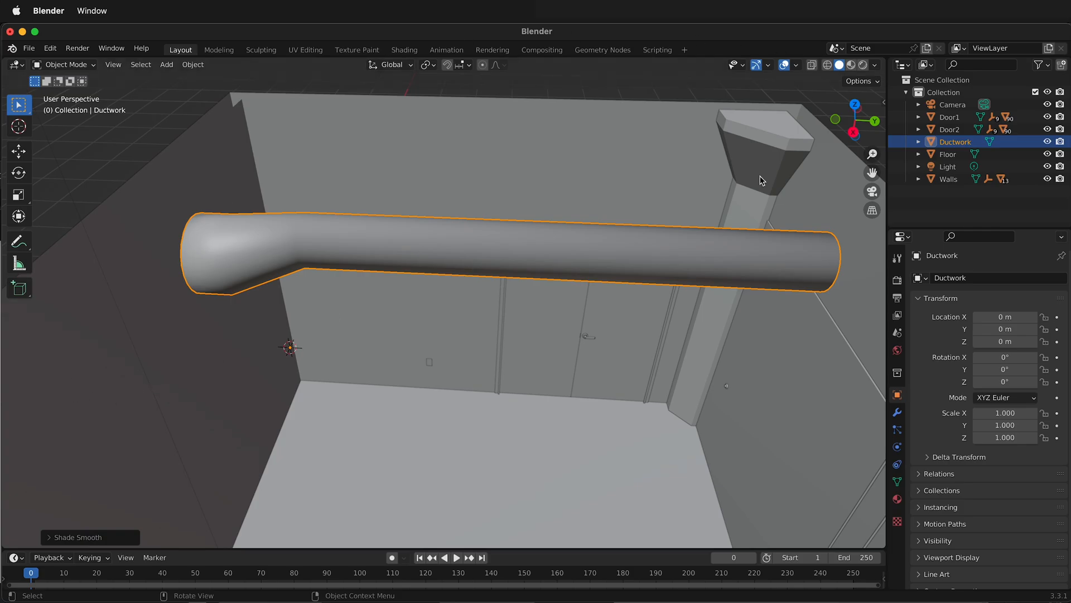